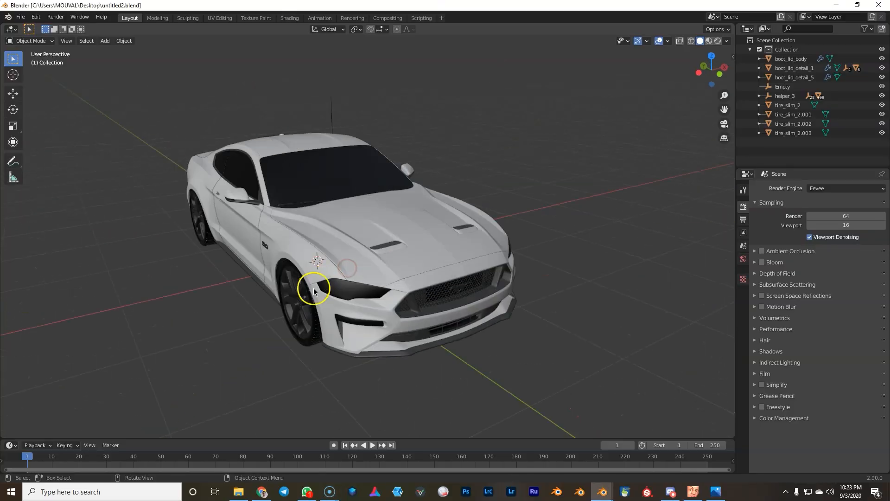
Select the Mustang's body in the viewport.
click(743, 354)
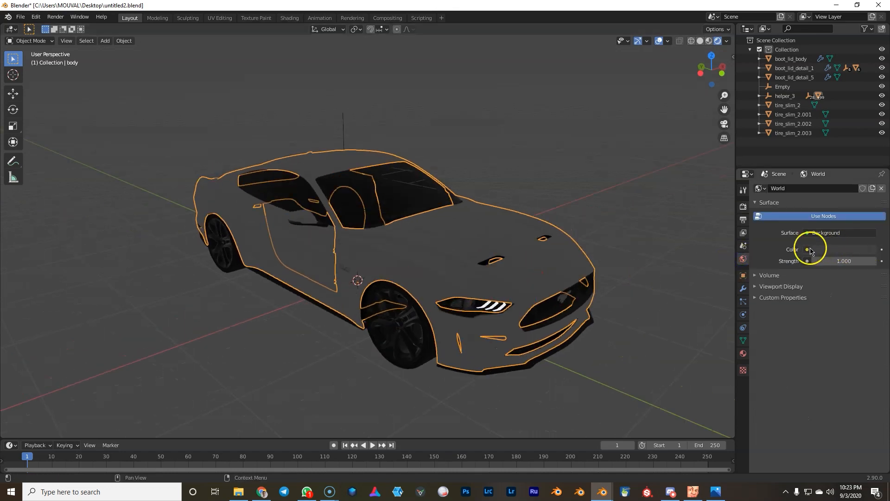
Light the world with the autoshop_01_4k.hdr garage environment texture from Downloads.
click(806, 249)
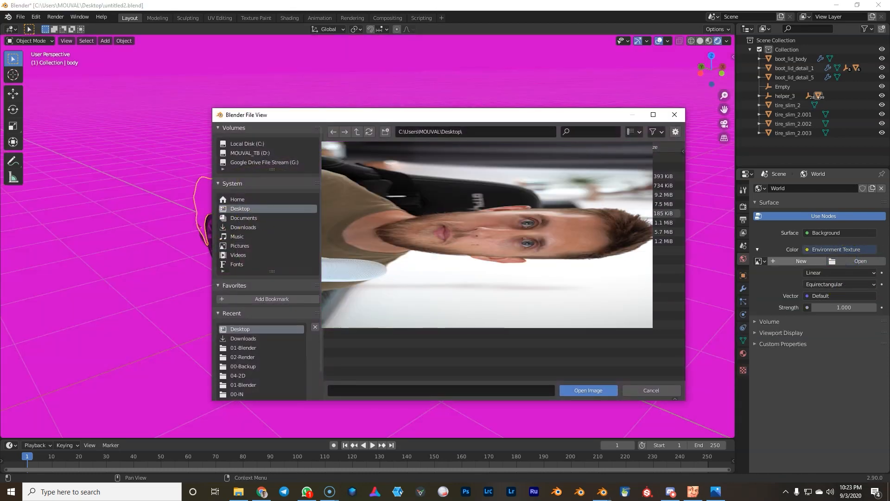
click(242, 227)
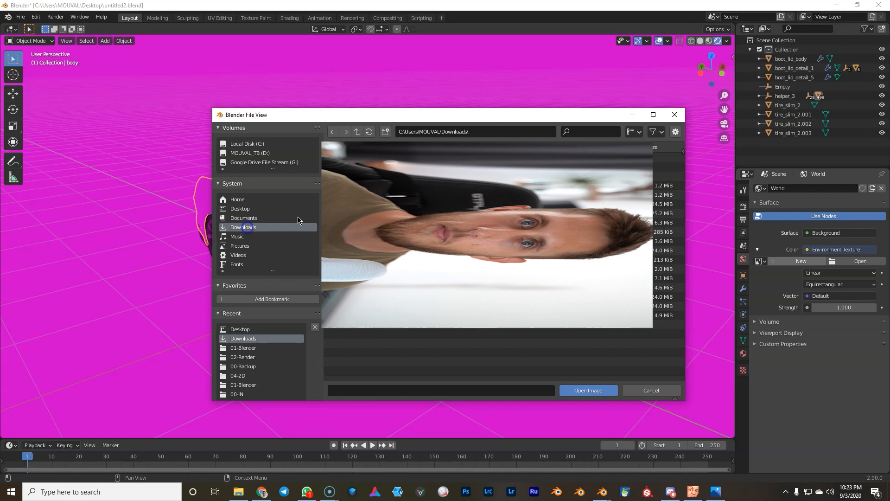
click(661, 203)
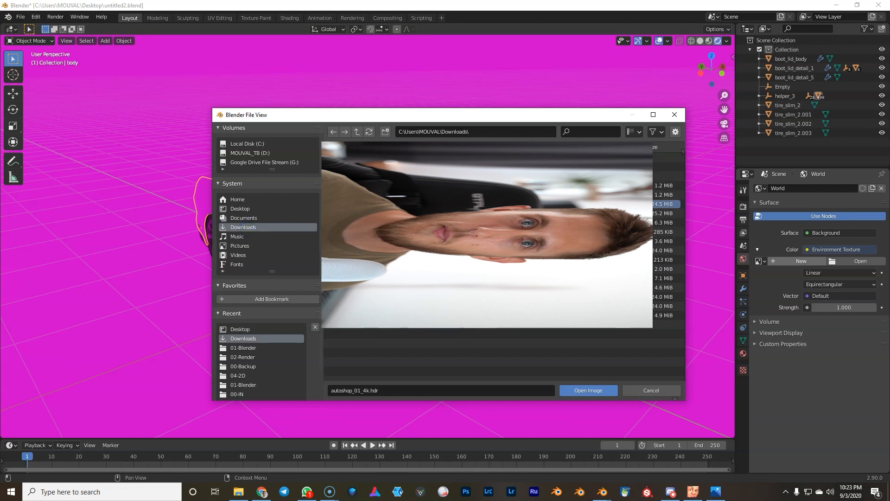
click(588, 389)
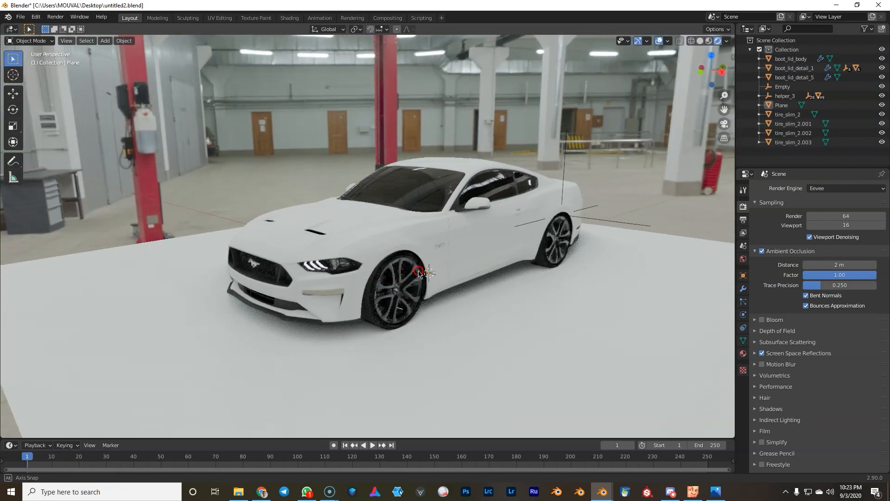
Select the car body to edit its paint material.
click(438, 278)
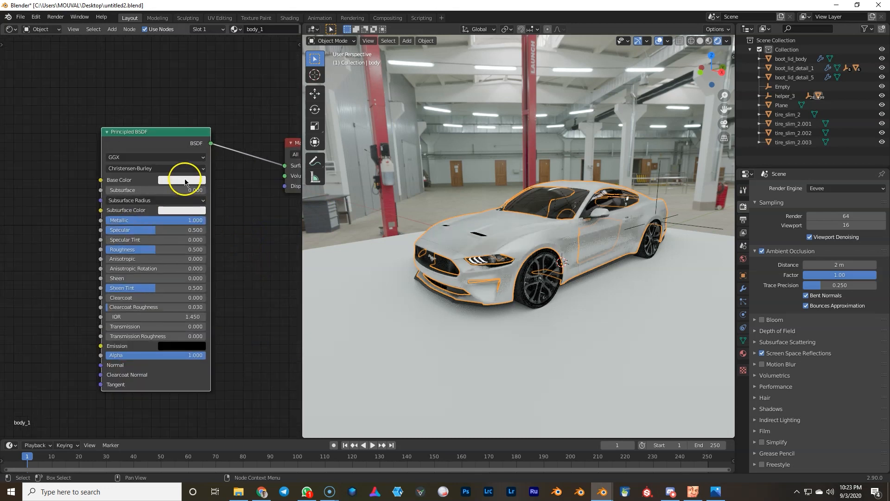
Choose a red base colour for the car paint.
click(205, 108)
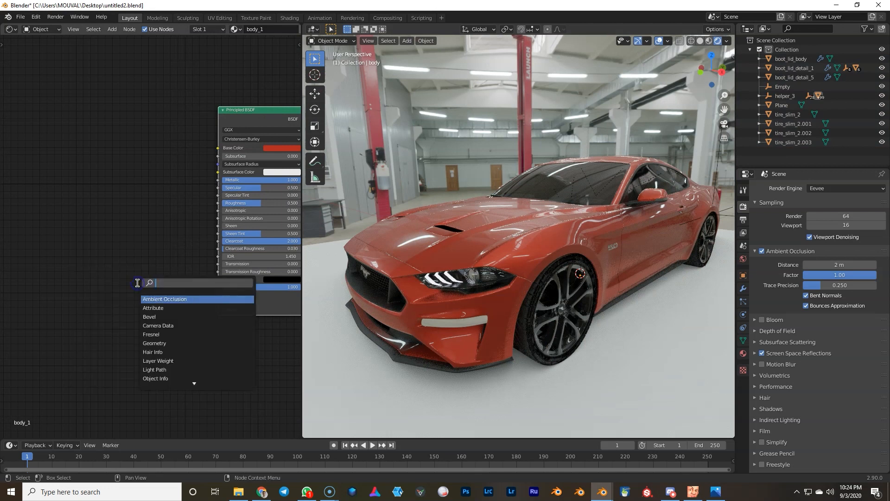
Add Noise Texture and Bump nodes to the car paint material.
text(nd)
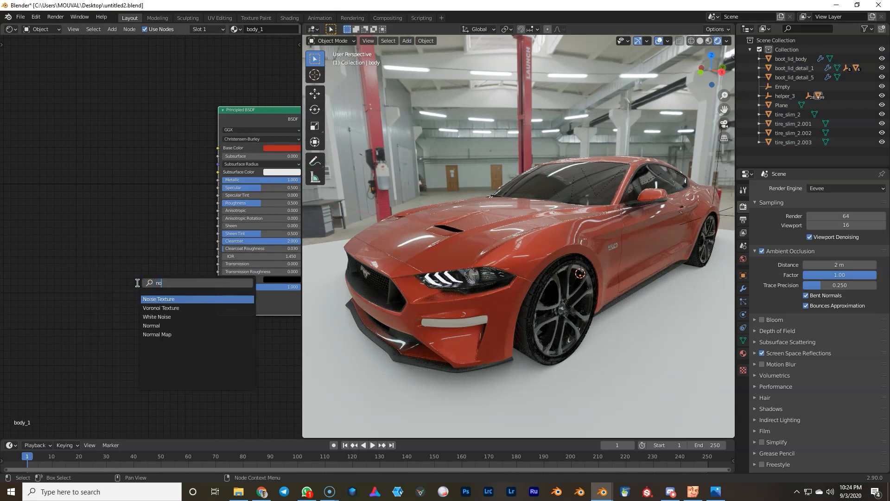
click(158, 299)
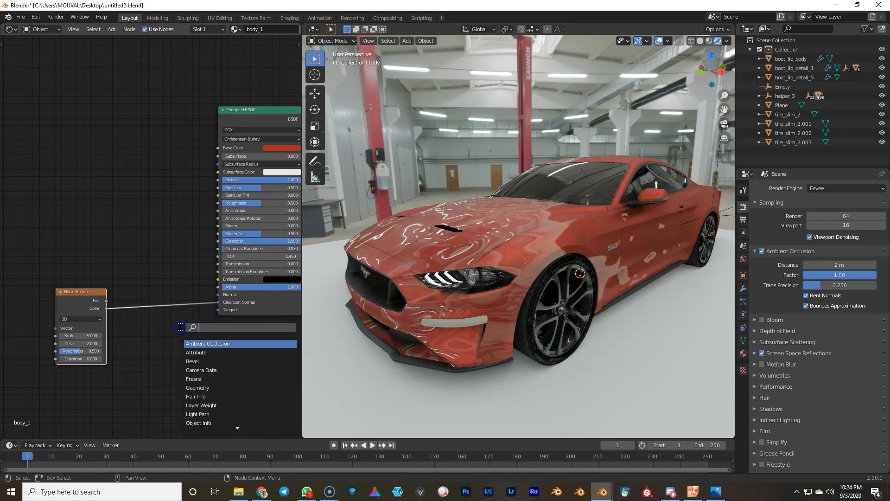
text(b)
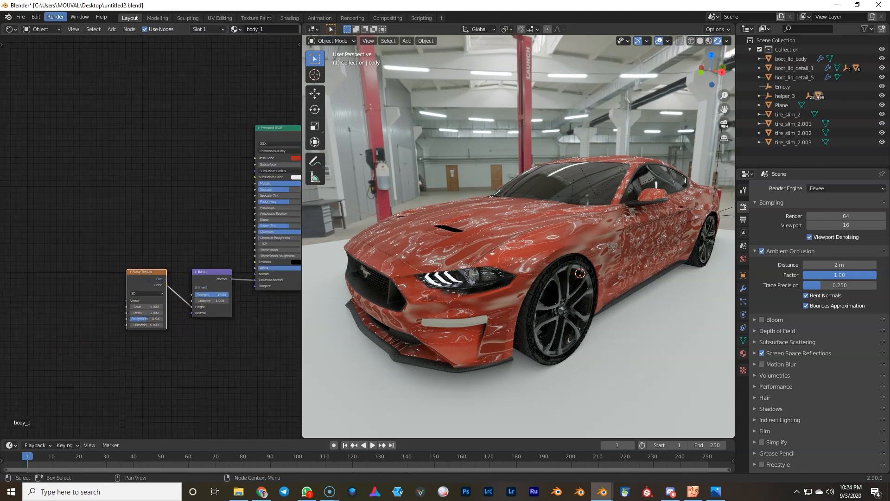
click(35, 17)
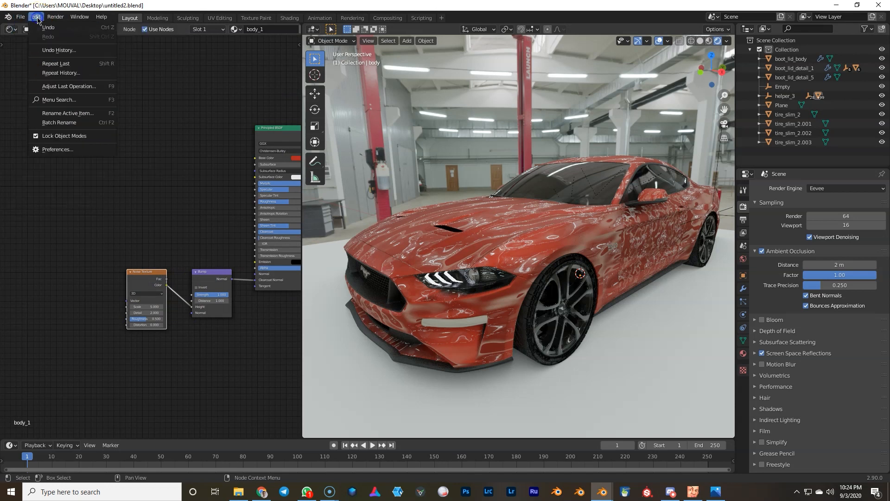
Enable the Node Wrangler add-on from the Preferences add-on list.
click(57, 150)
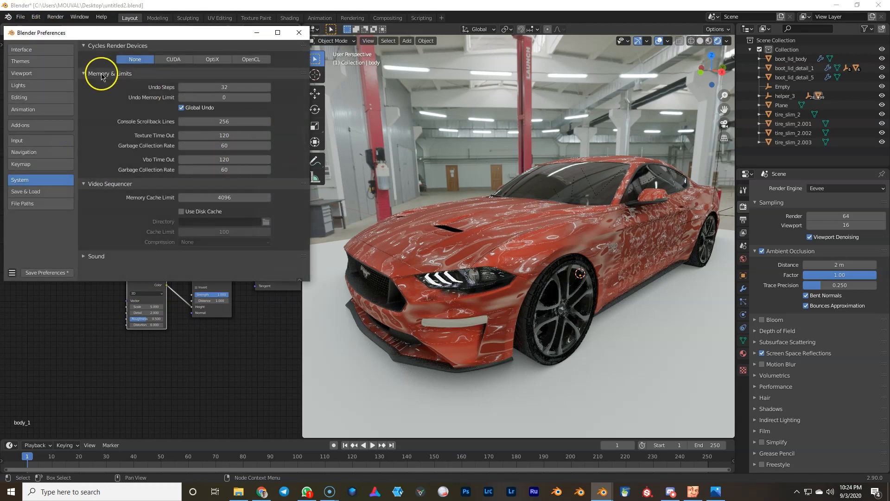
click(21, 125)
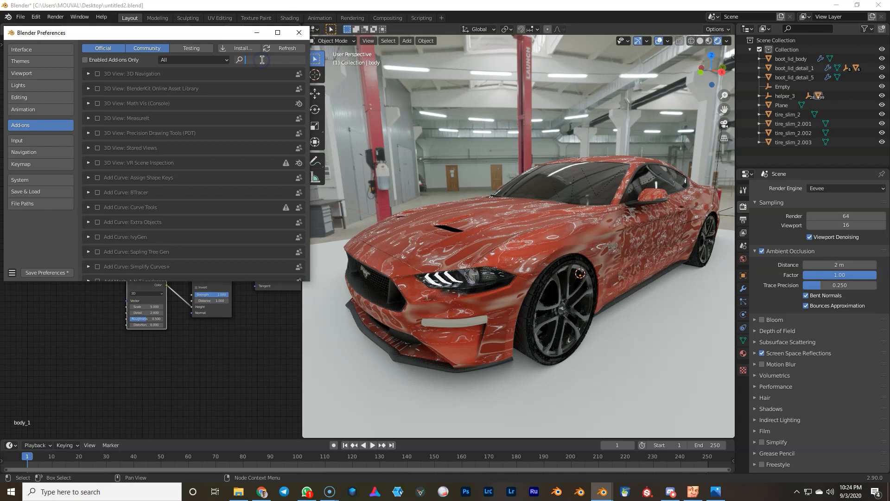
text(node)
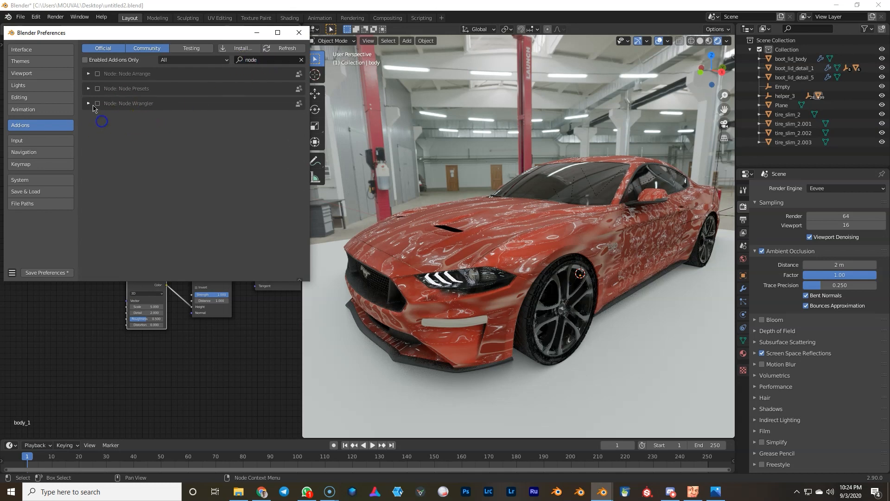
click(298, 32)
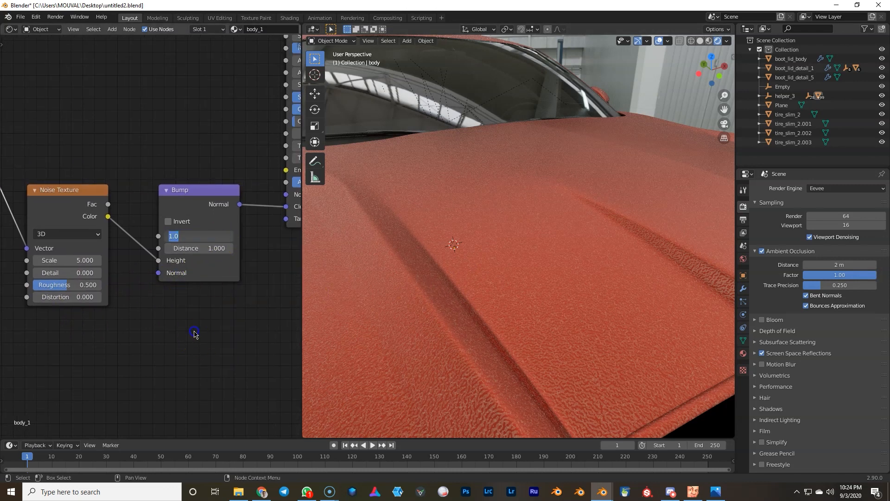
Set the bump distance to 0.0001 and inspect the hood's finish.
text(.0001)
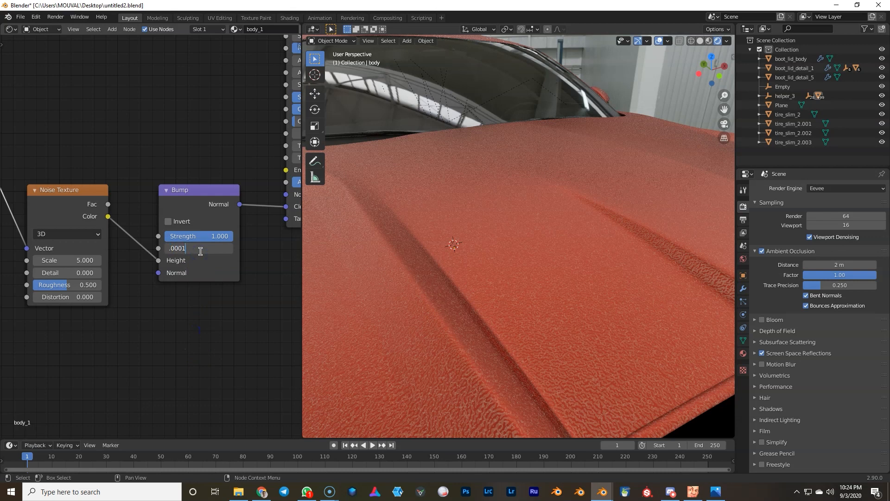
text(0.0001)
click(64, 260)
text(15.000)
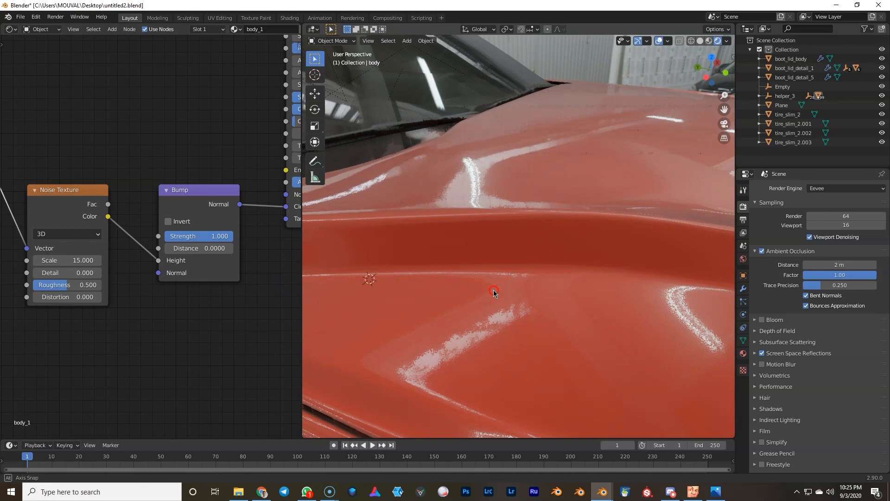
drag(494, 292, 541, 270)
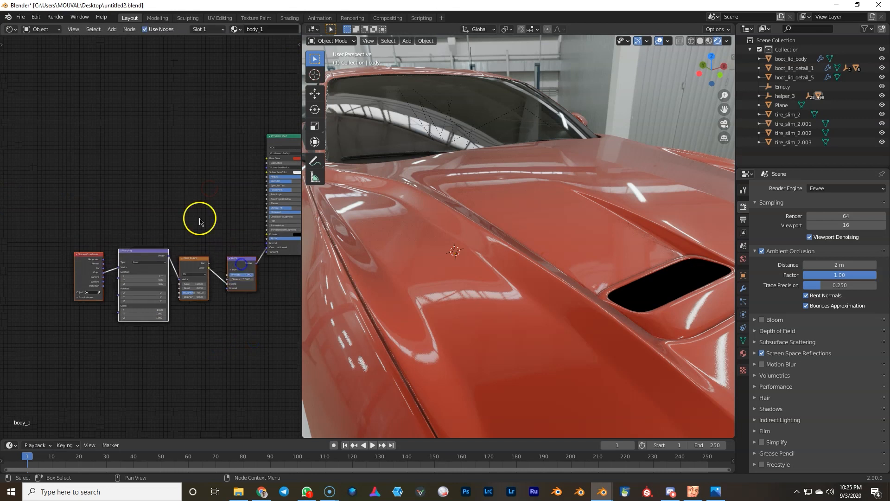
Add a Voronoi Texture node to colour the paint with flakes.
text(vor)
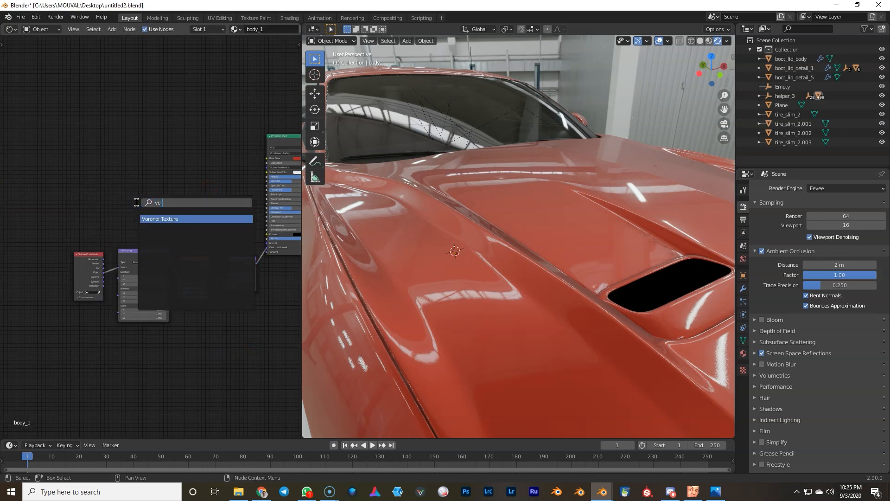
click(160, 219)
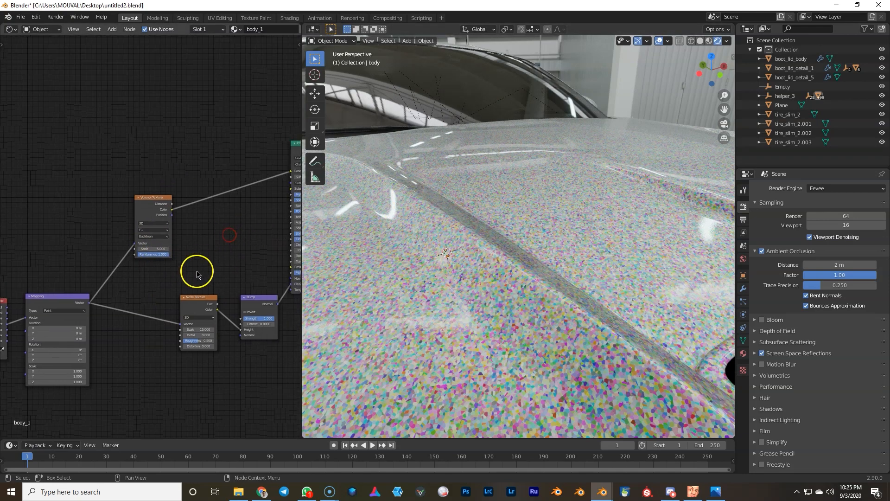
mouse_move(260, 279)
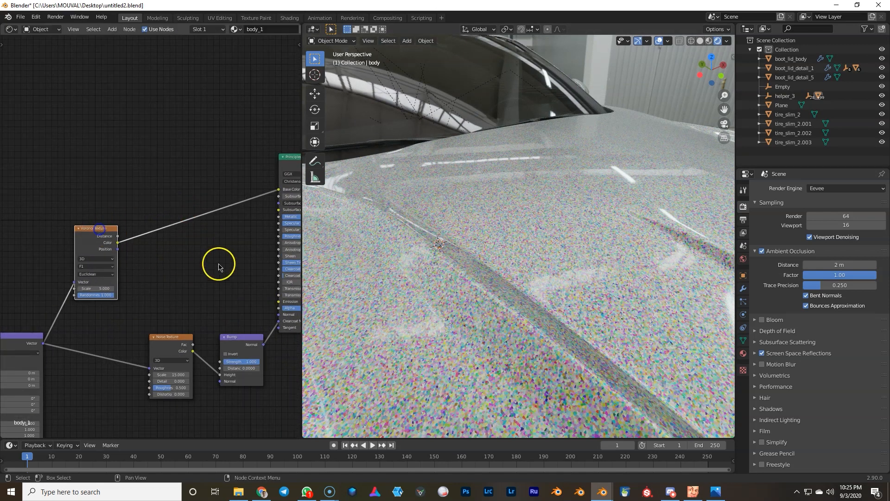
text(sep)
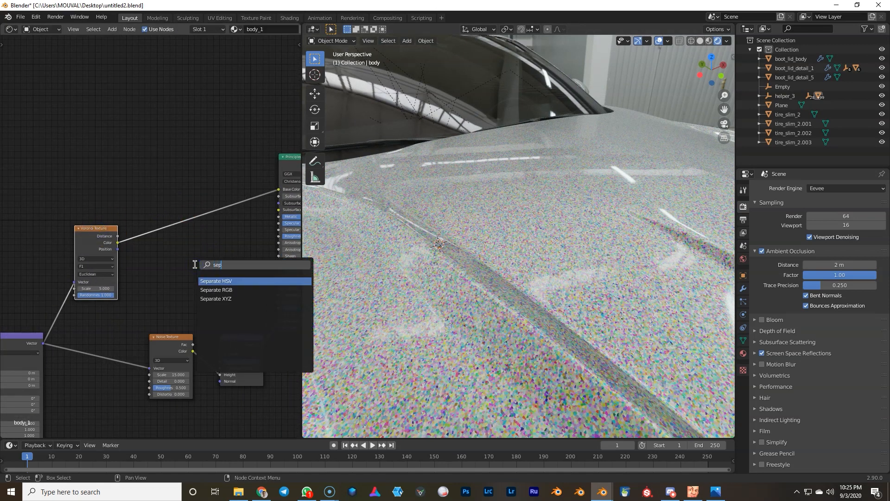
Add a Separate HSV node after the Voronoi colour.
click(216, 289)
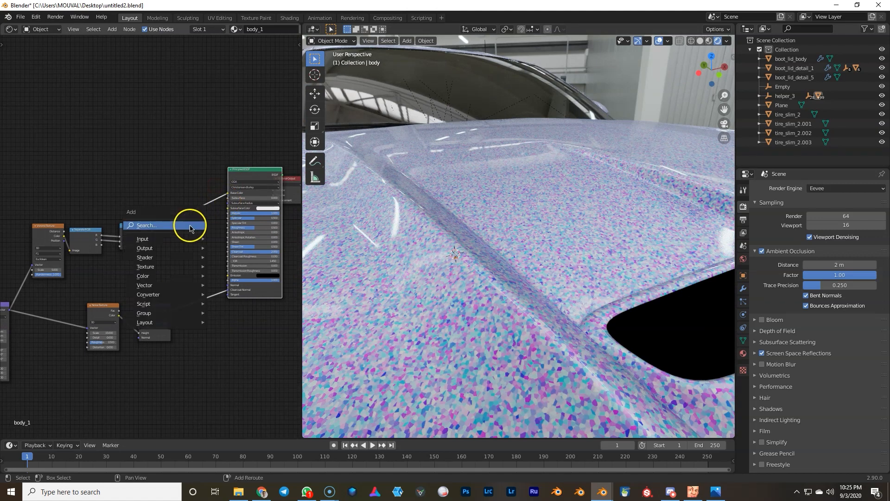
Add a Normal Map node to carry the flakes into the paint.
text(nor)
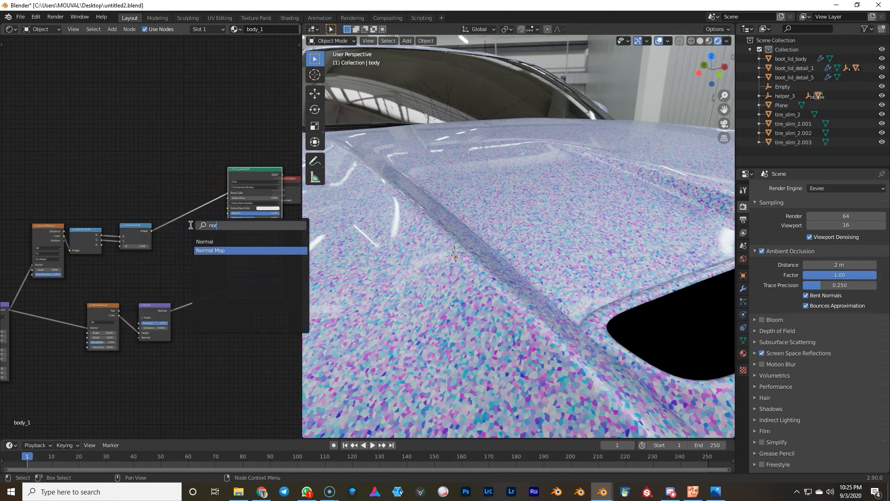
click(210, 251)
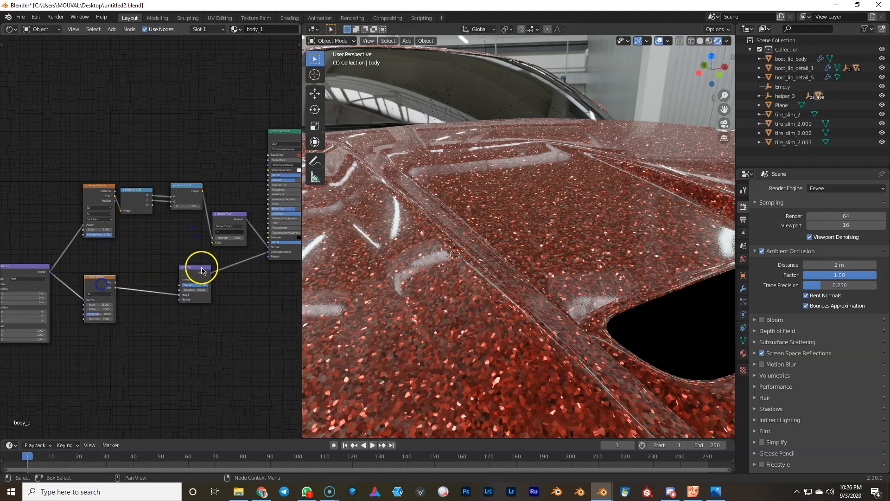
Set normal map strength to 0.1, specular to 0.1 and roughness to about 0.286.
text(va)
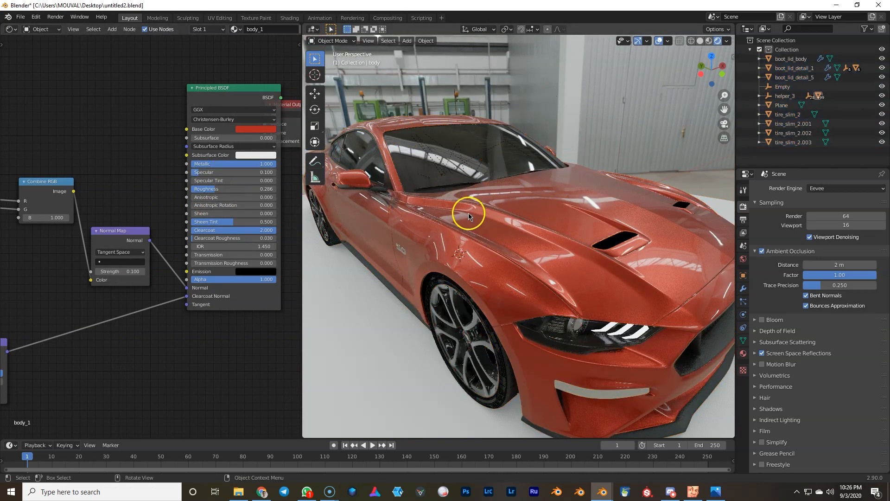
Switch the Principled BSDF base color from red to green.
drag(468, 216, 431, 227)
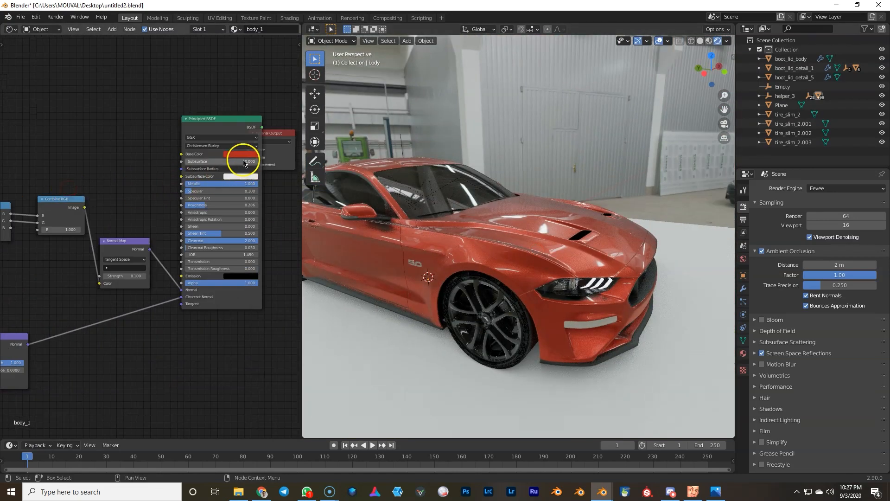
click(269, 91)
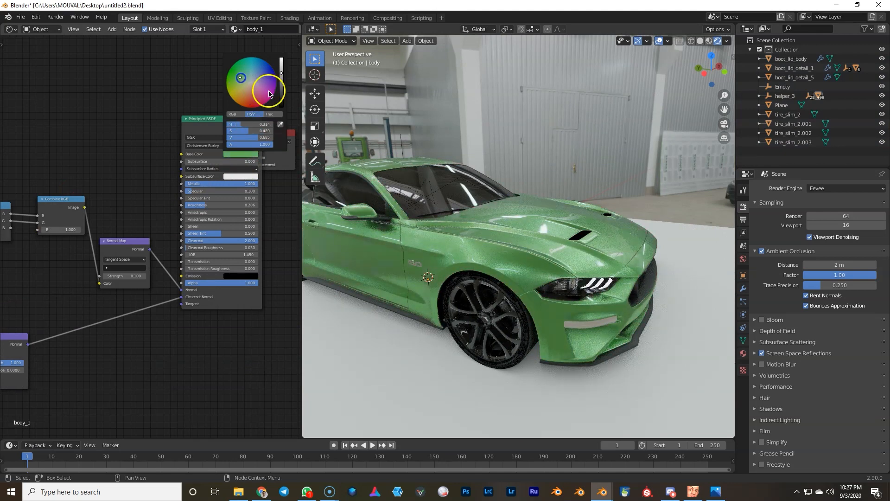